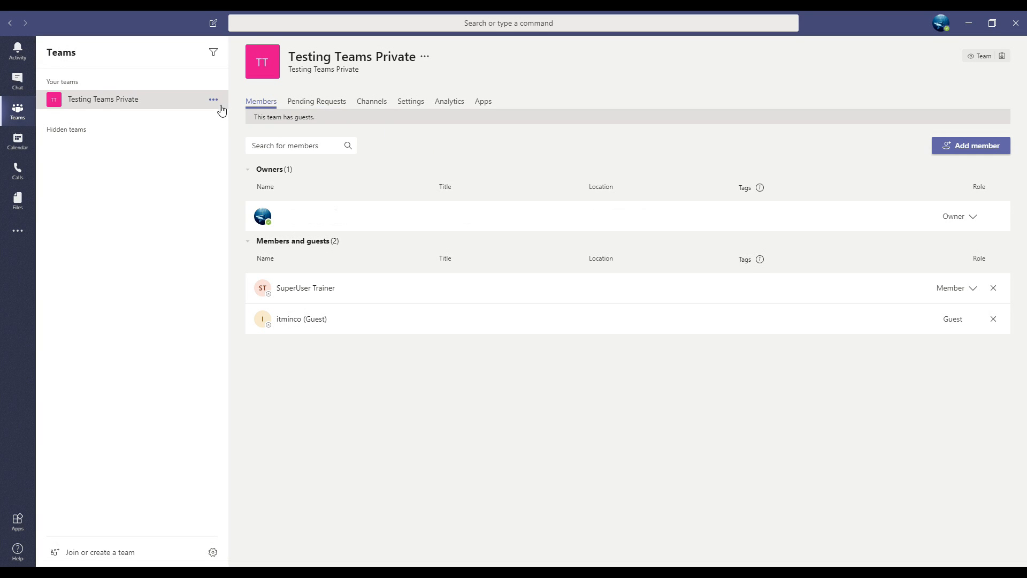
mouse_move(212, 100)
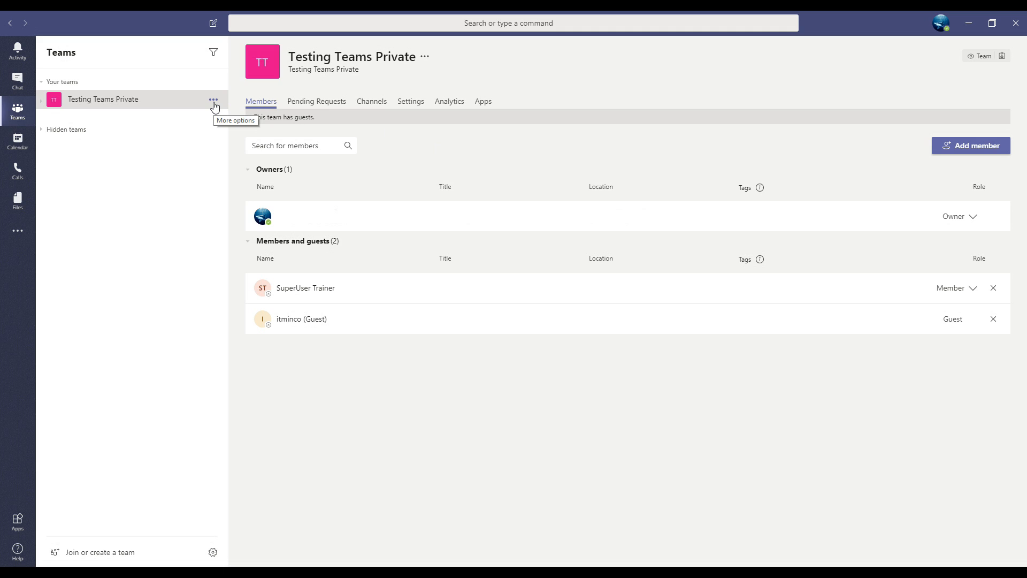
- Review the Testing Teams Private team options and its pending join requests
left_click(213, 105)
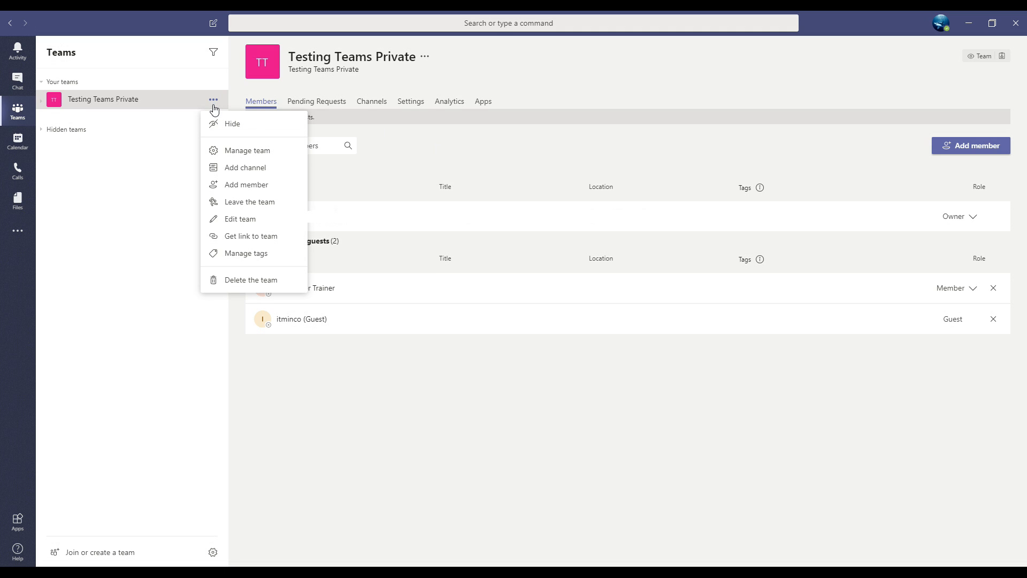
mouse_move(244, 150)
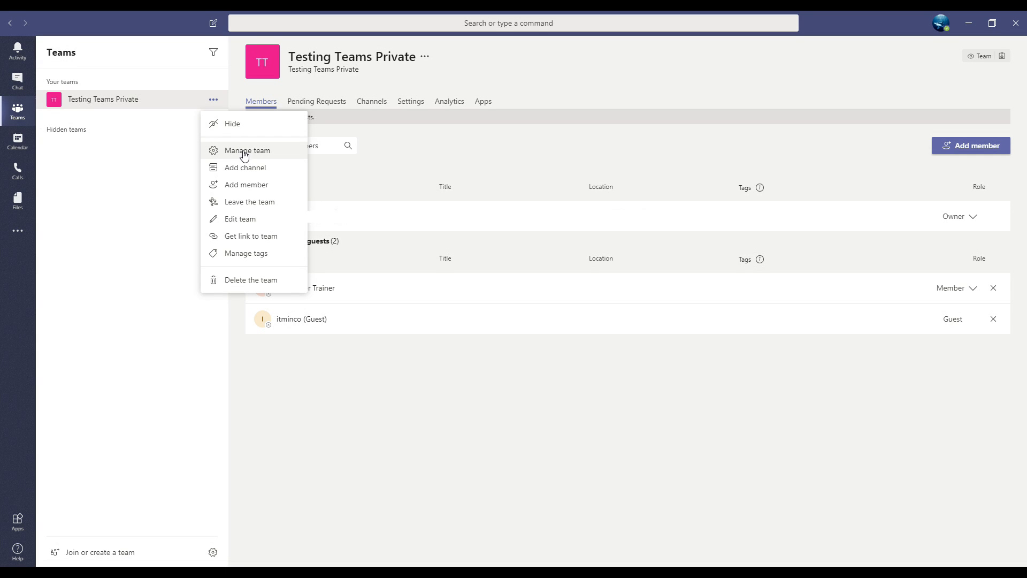
mouse_move(288, 156)
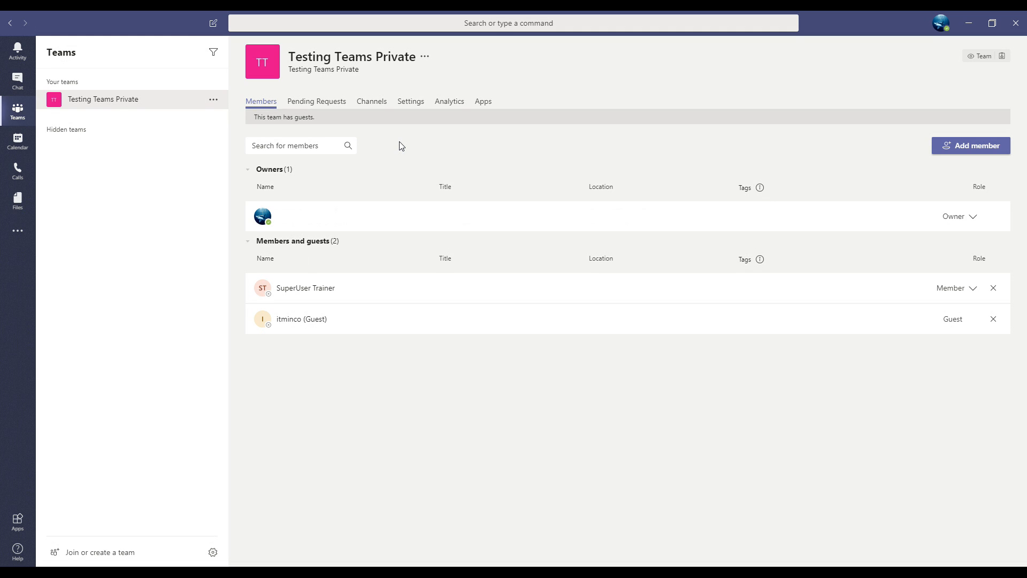
mouse_move(283, 114)
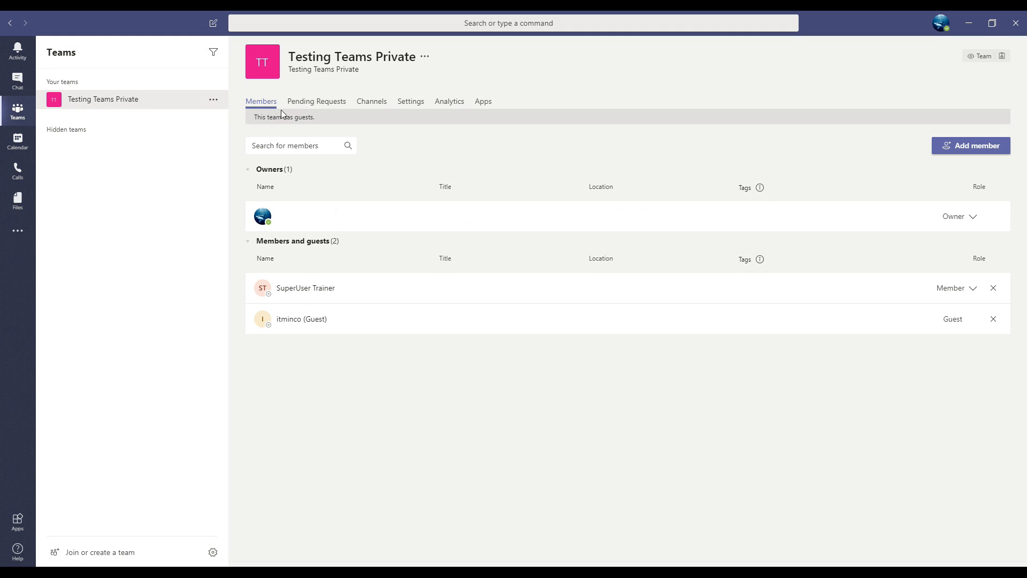
mouse_move(467, 109)
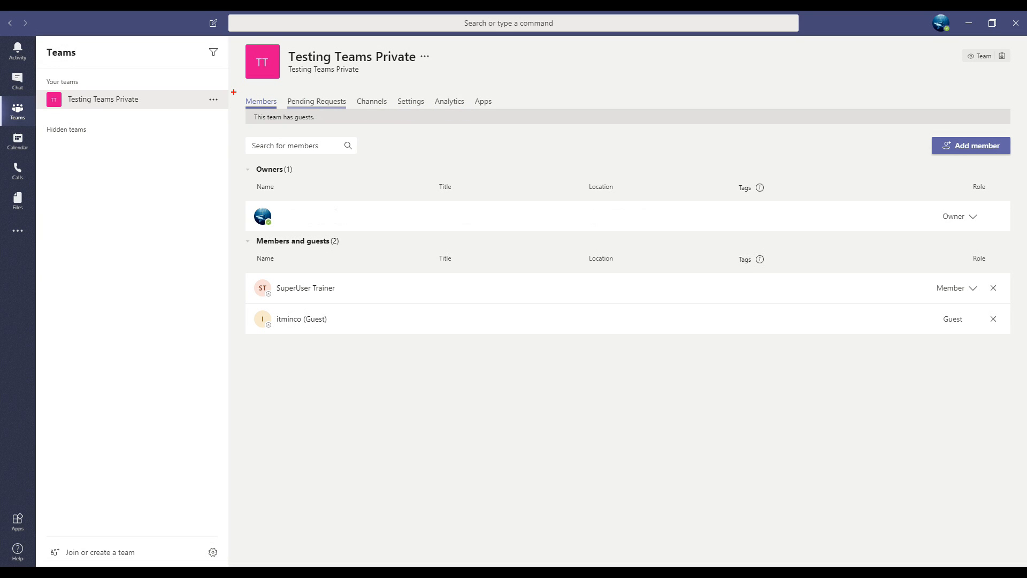
left_click(261, 101)
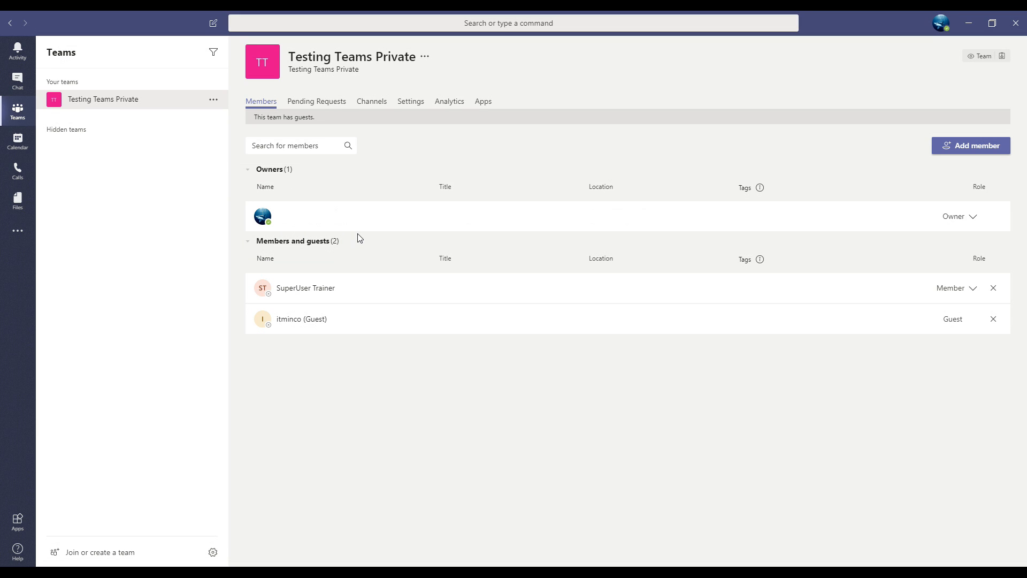
mouse_move(355, 239)
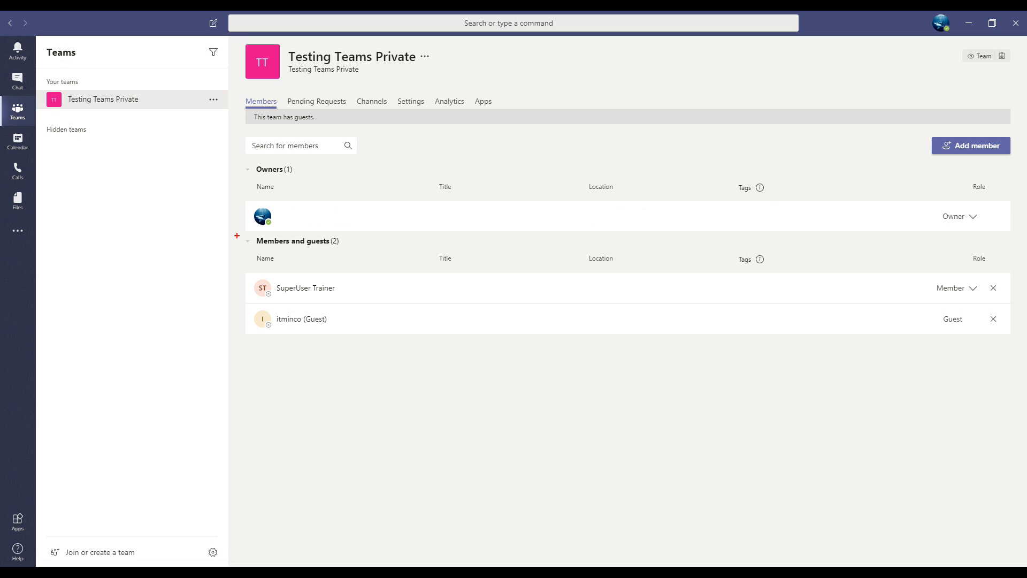
left_click(247, 241)
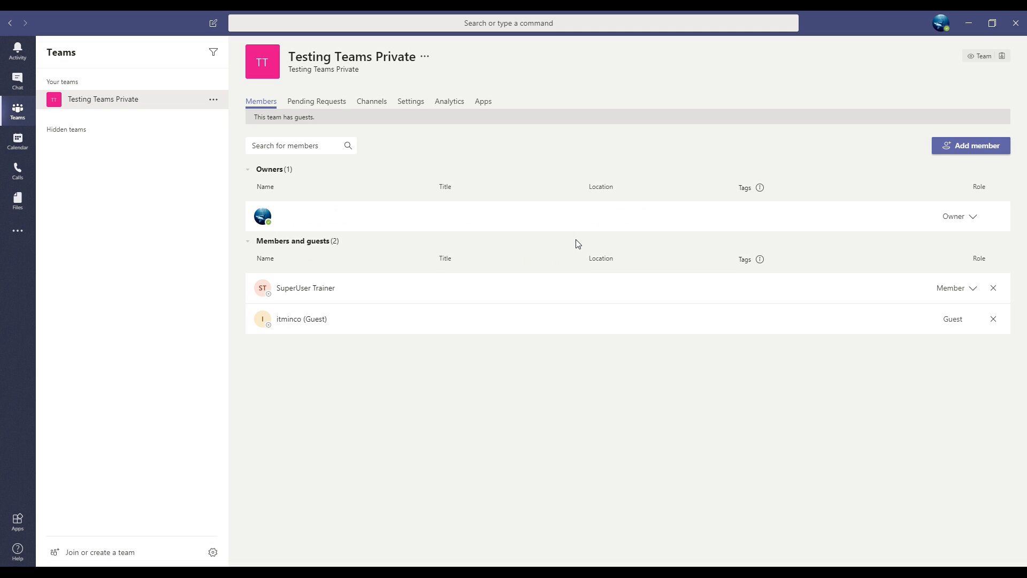
mouse_move(1002, 184)
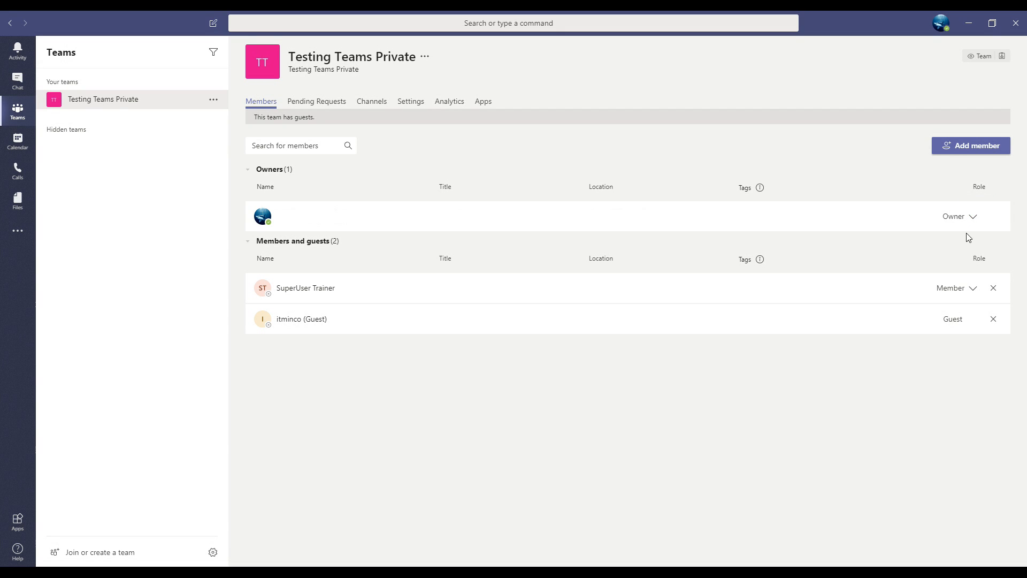
mouse_move(975, 221)
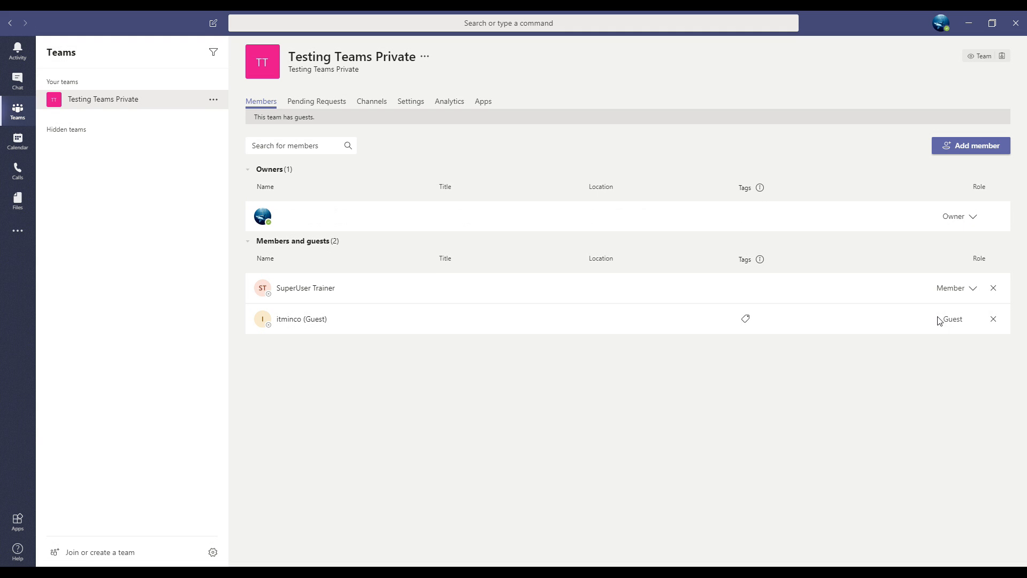
mouse_move(930, 290)
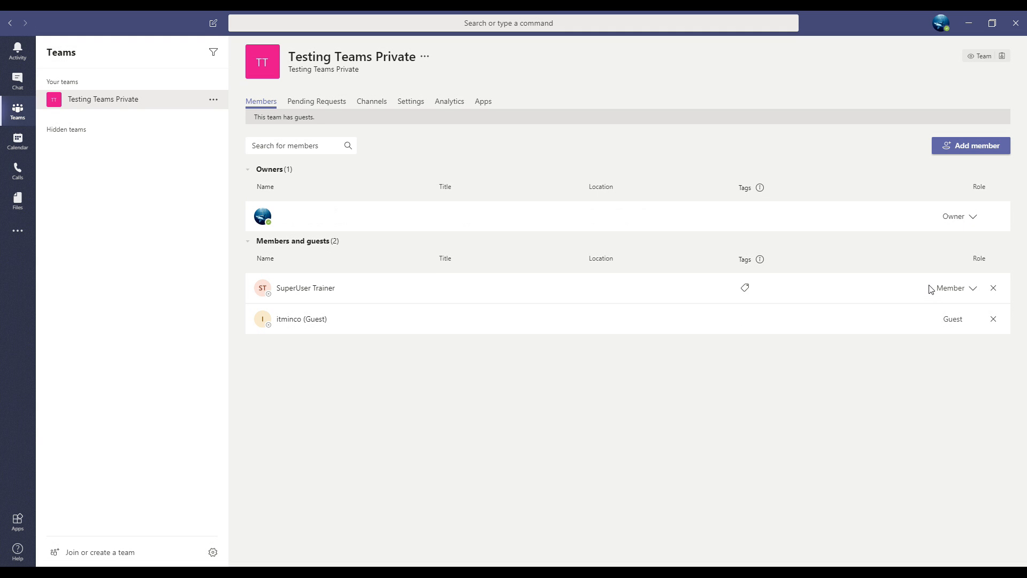
mouse_move(723, 256)
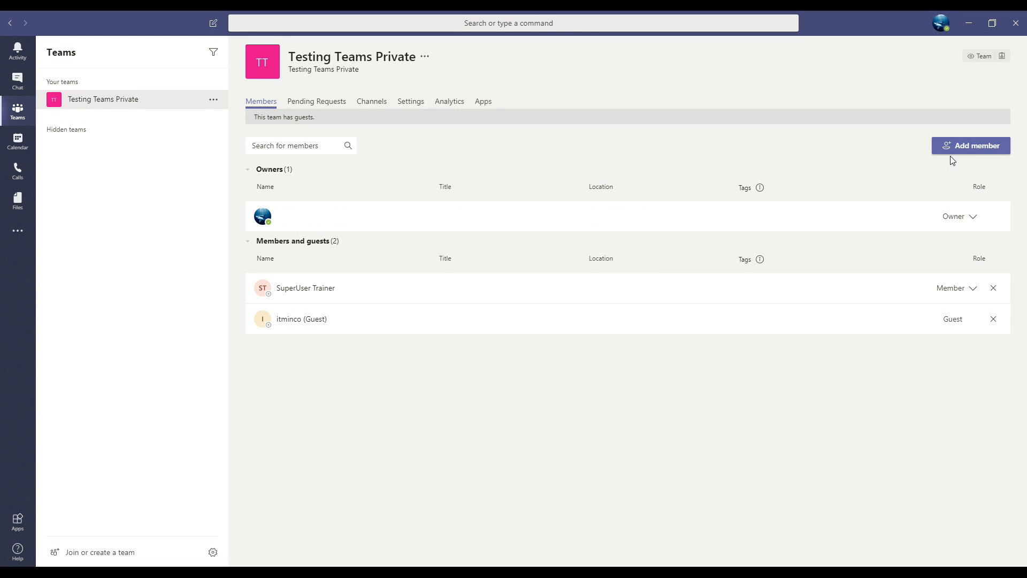
- Start adding a member to the team, then cancel without adding anyone
left_click(972, 146)
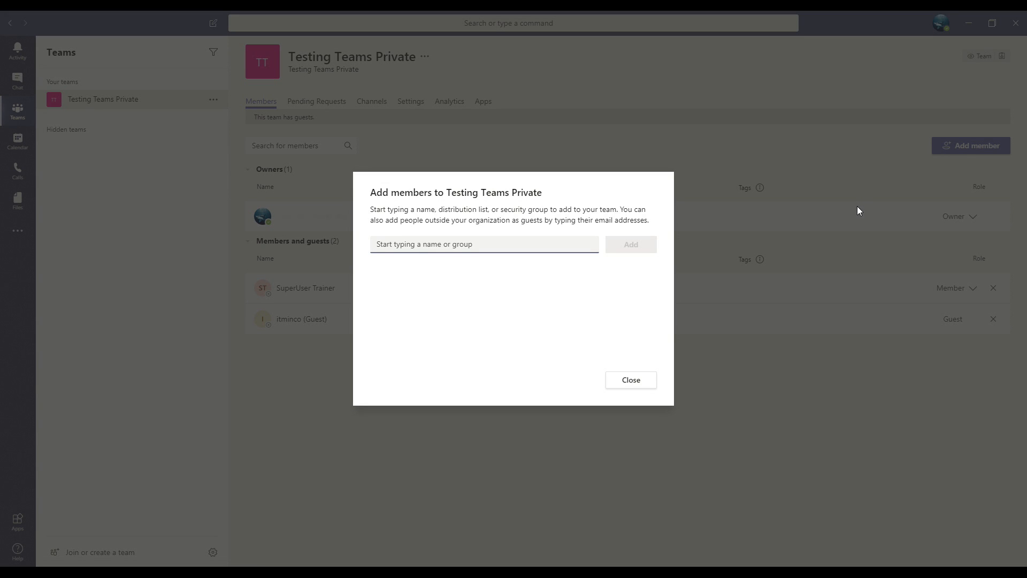
left_click(485, 244)
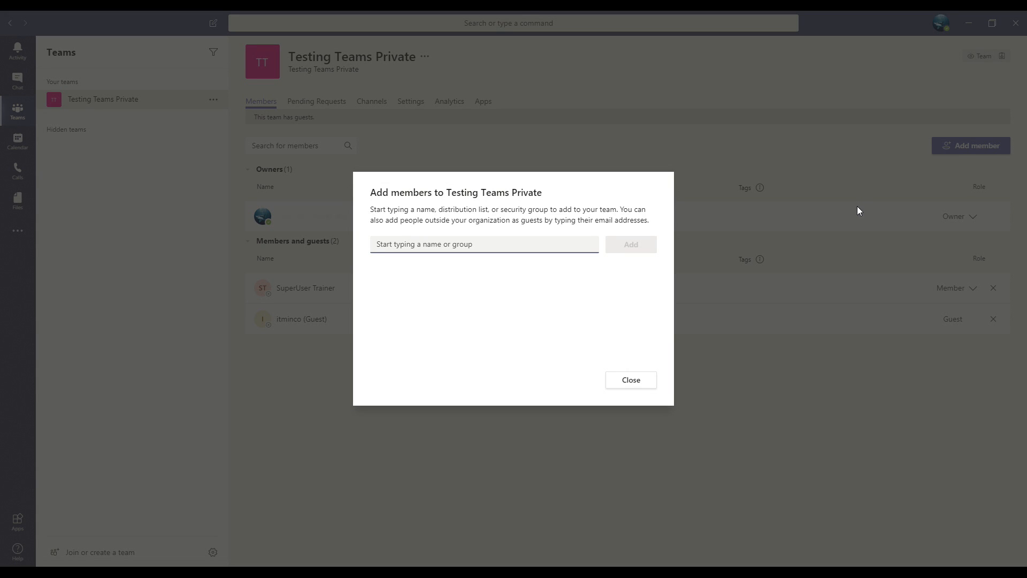
mouse_move(631, 380)
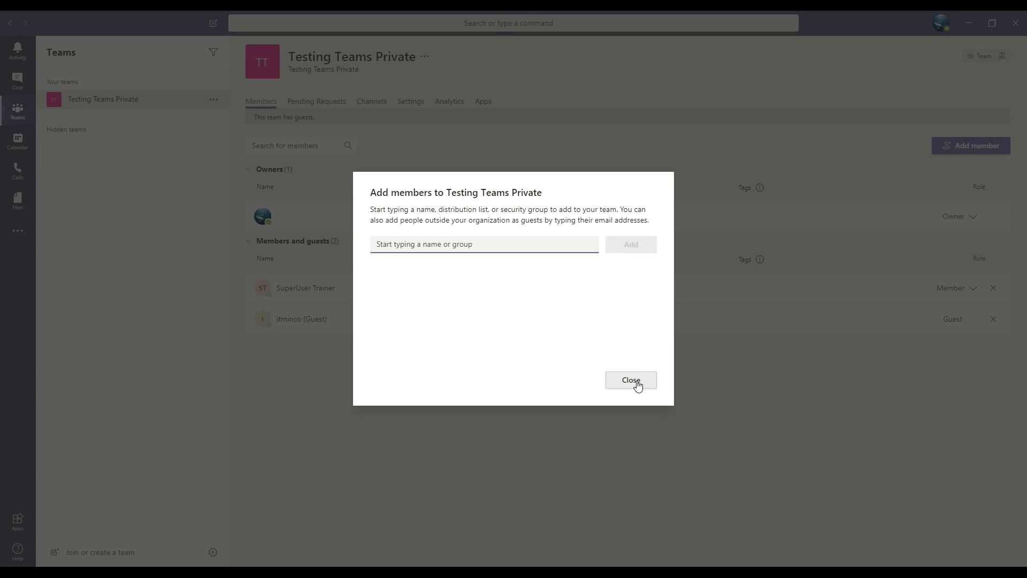
left_click(629, 380)
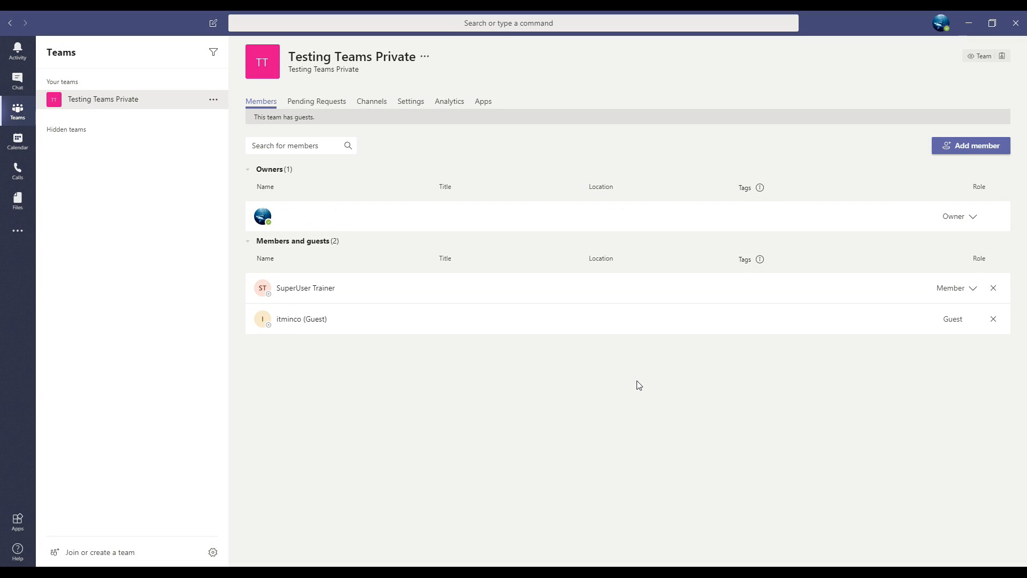
mouse_move(725, 195)
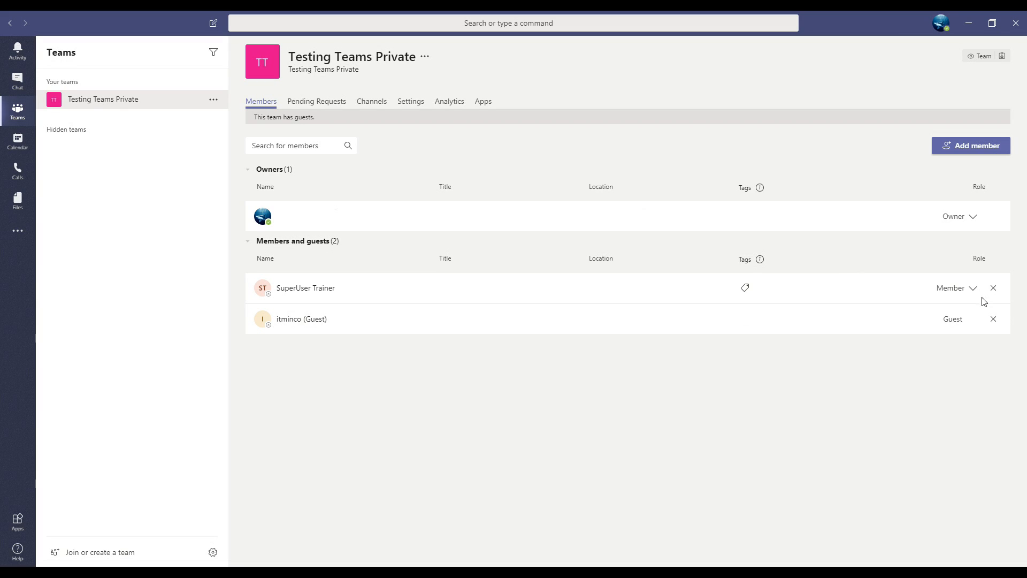
mouse_move(994, 288)
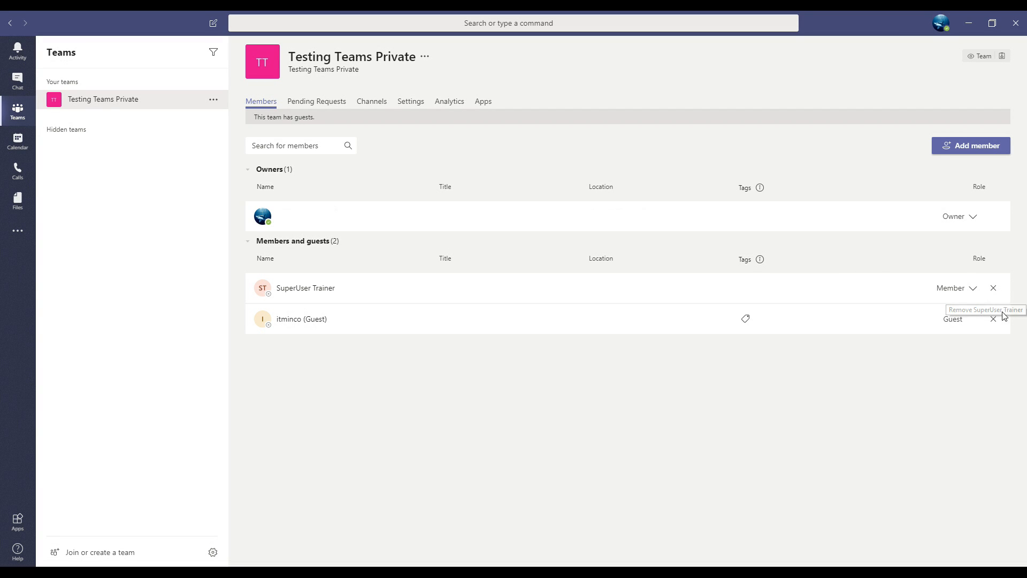
mouse_move(994, 319)
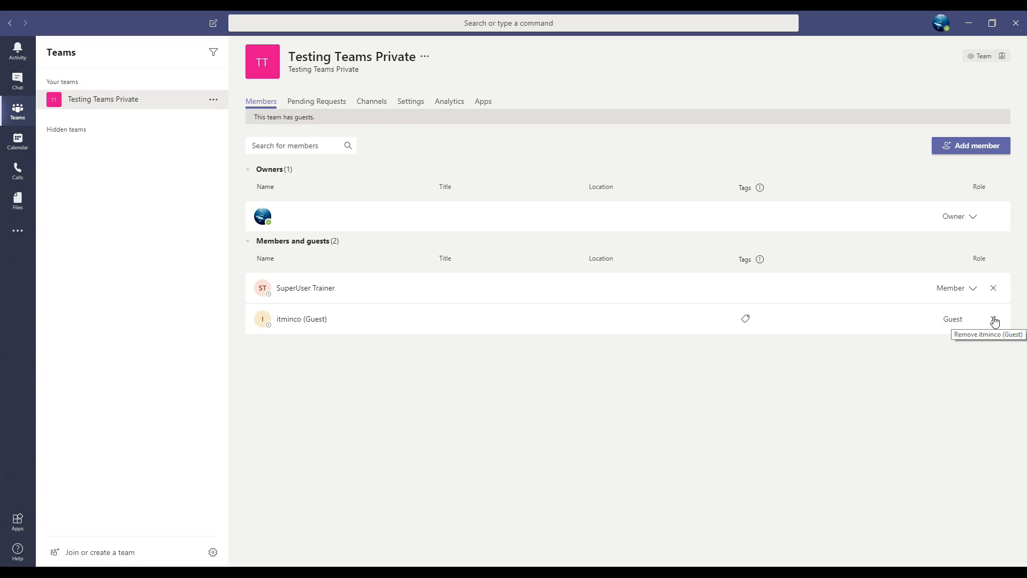
mouse_move(861, 351)
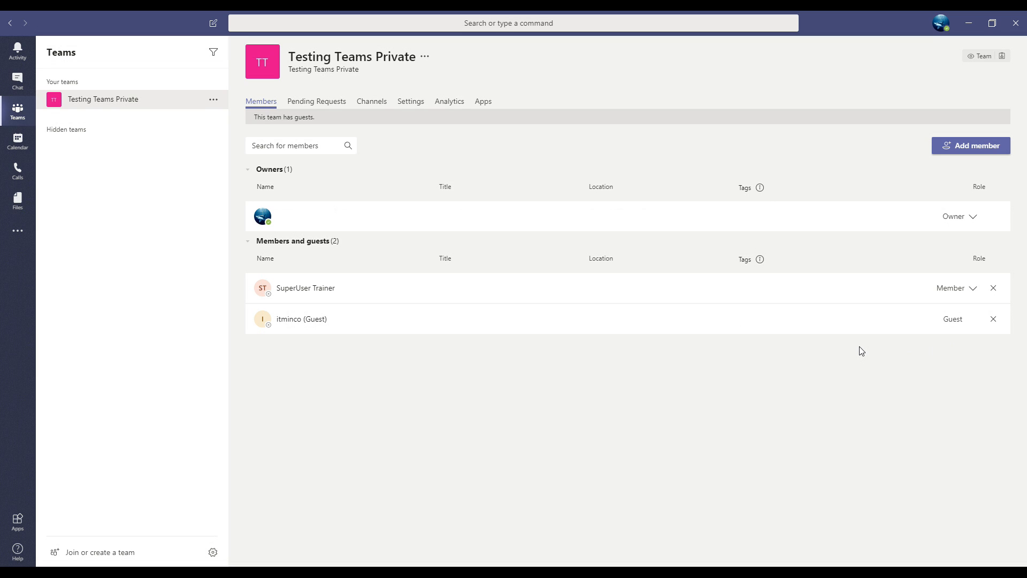
mouse_move(860, 352)
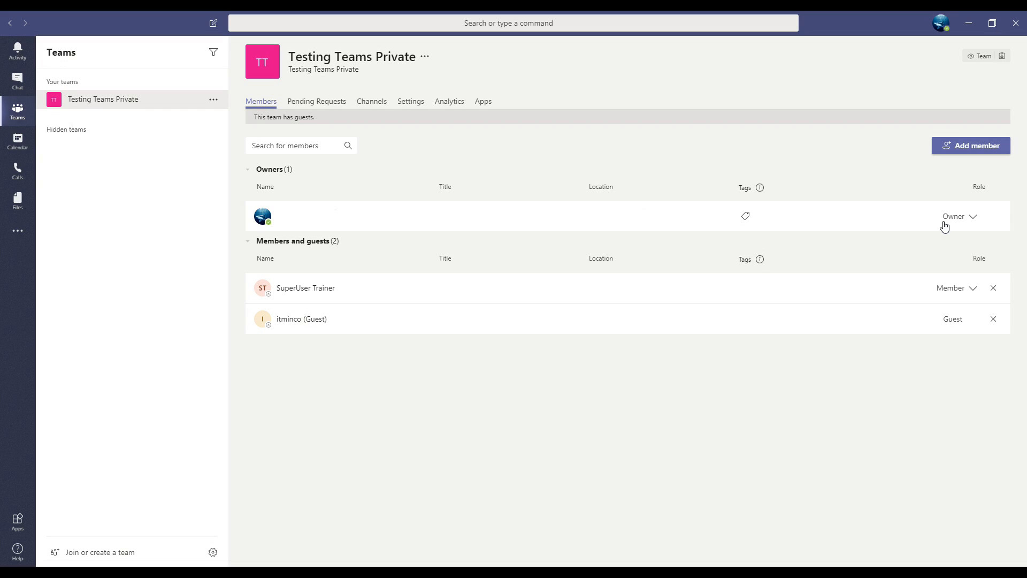
mouse_move(945, 275)
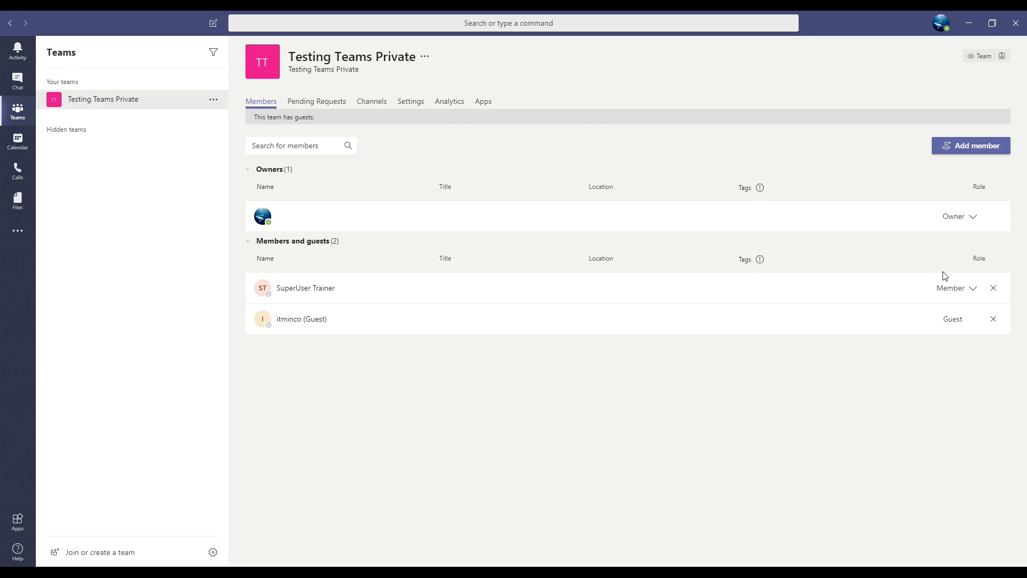
mouse_move(950, 298)
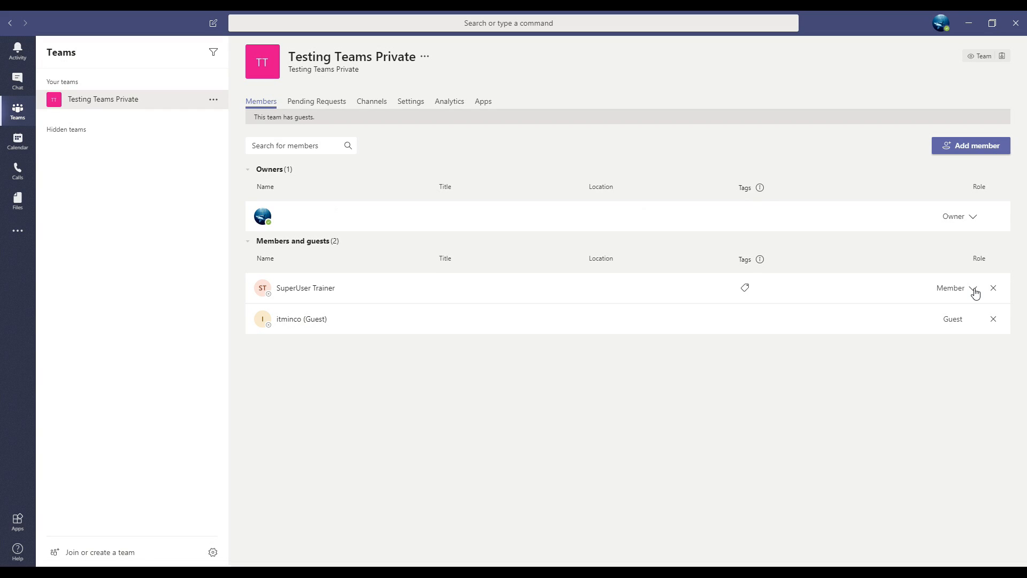
- Review the Owner/Member role choices for SuperUser Trainer and the second owner, leaving Owner
left_click(974, 291)
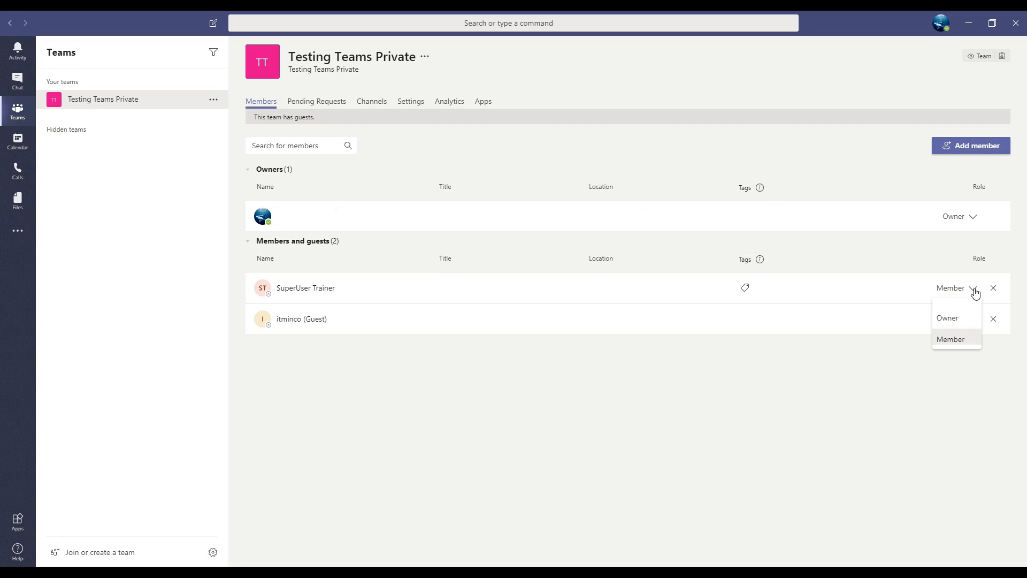
mouse_move(947, 318)
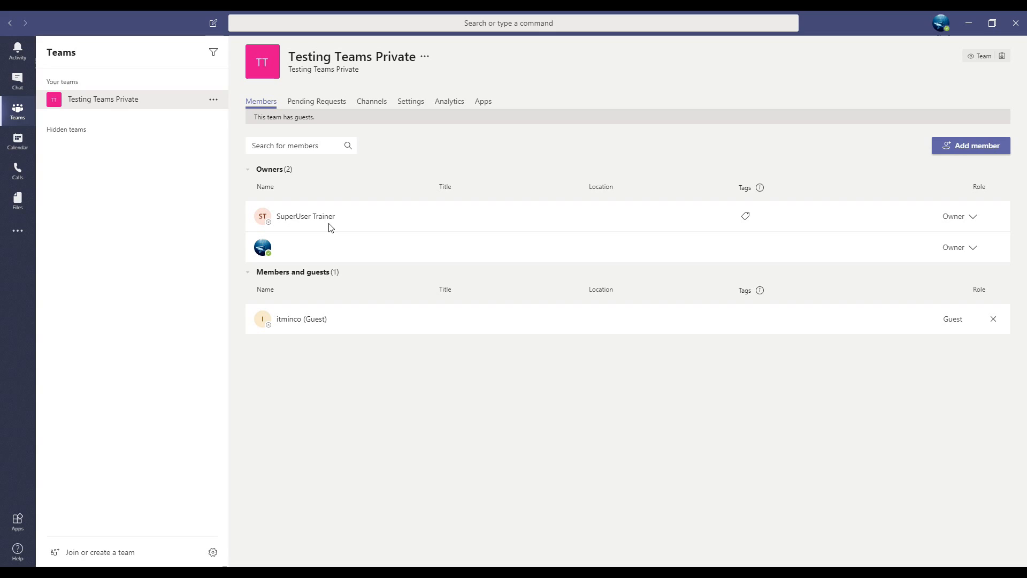
mouse_move(332, 227)
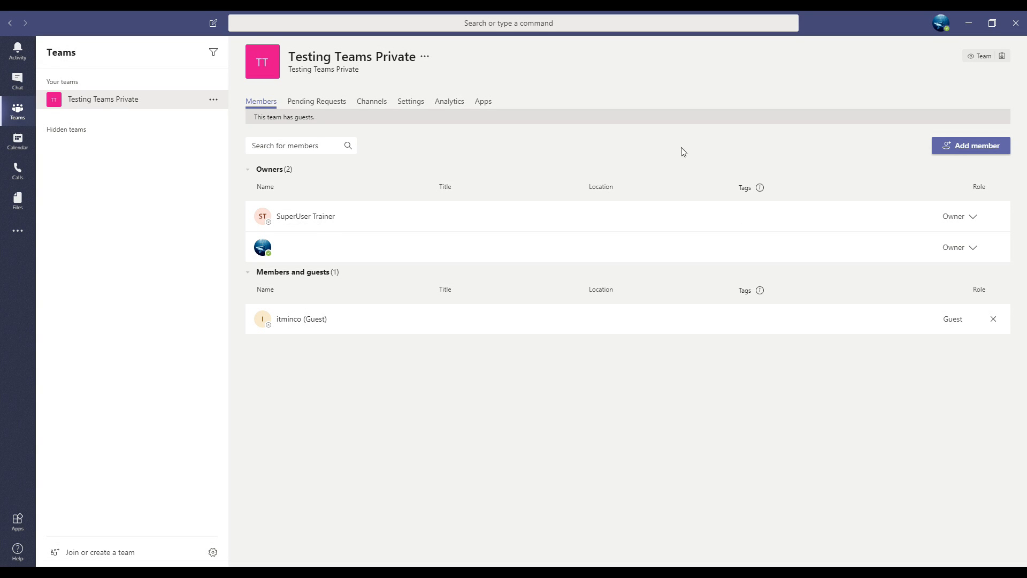
mouse_move(954, 255)
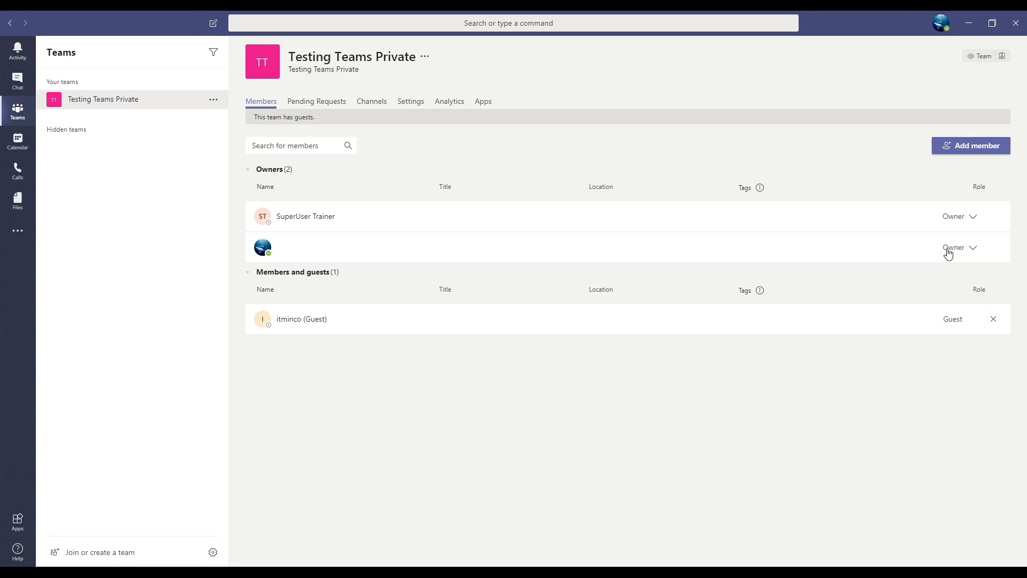
left_click(961, 248)
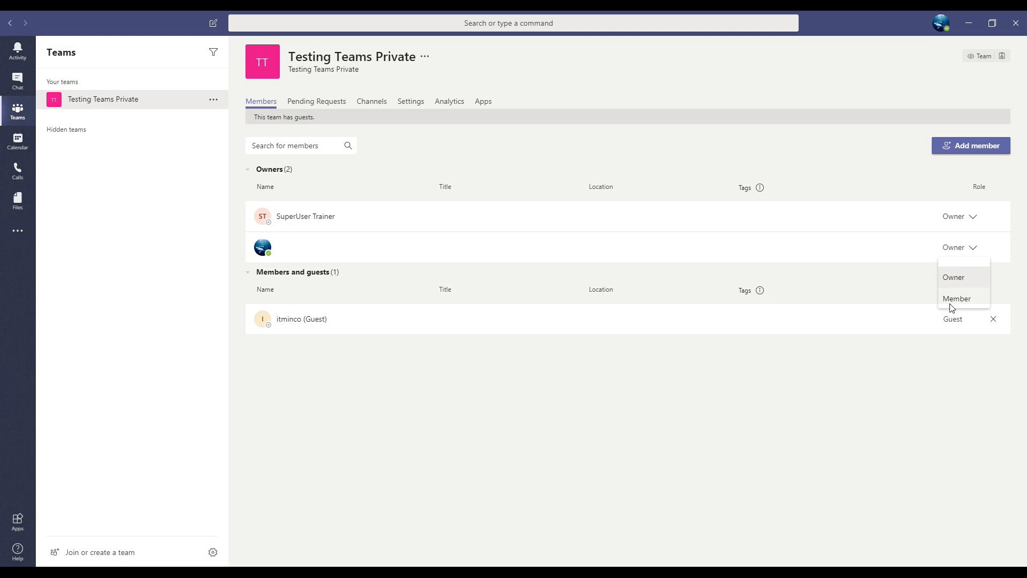
mouse_move(951, 302)
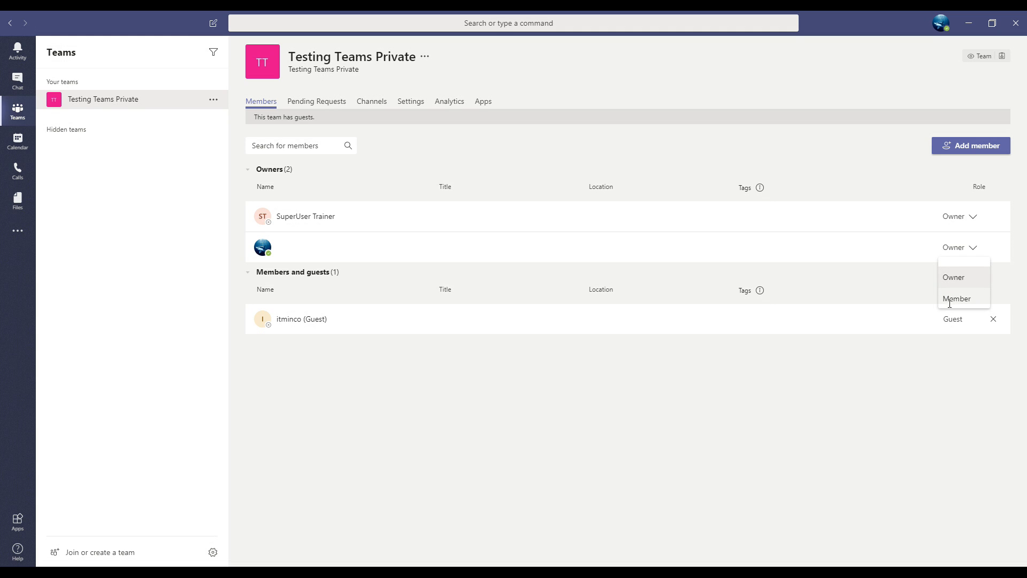
mouse_move(888, 277)
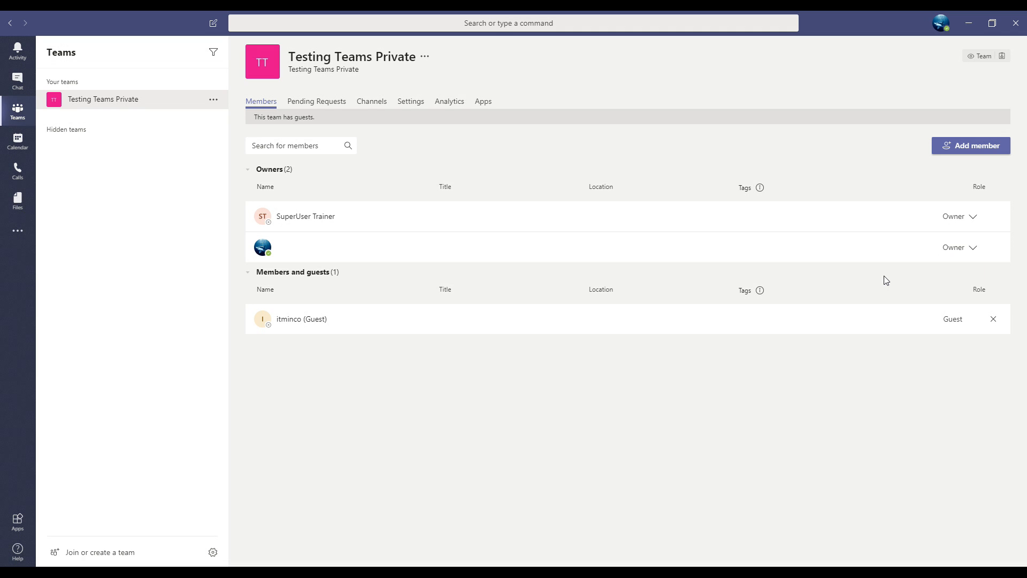
- Check Pending Requests (none shown) and return to the team's Settings
left_click(410, 102)
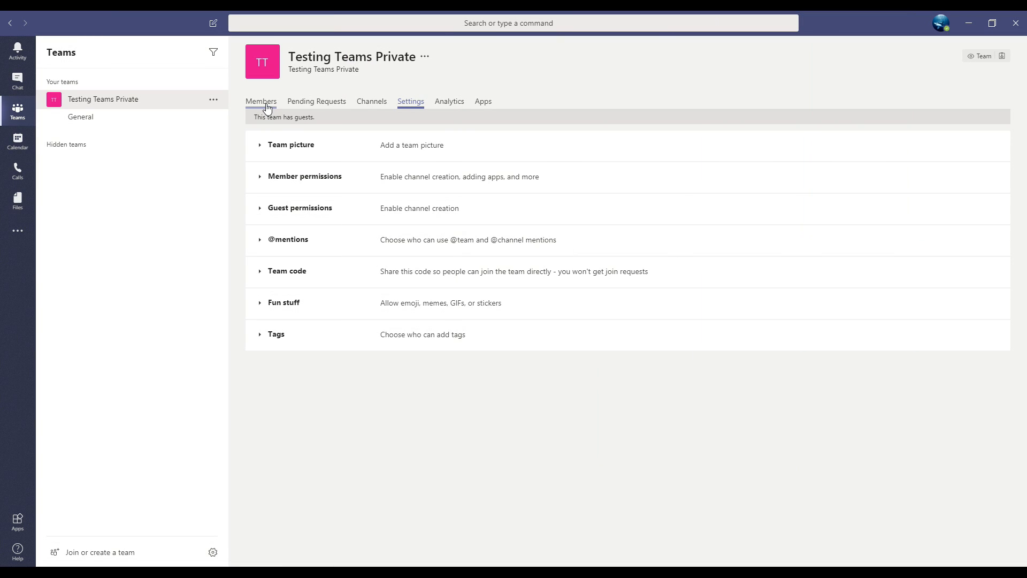
mouse_move(261, 101)
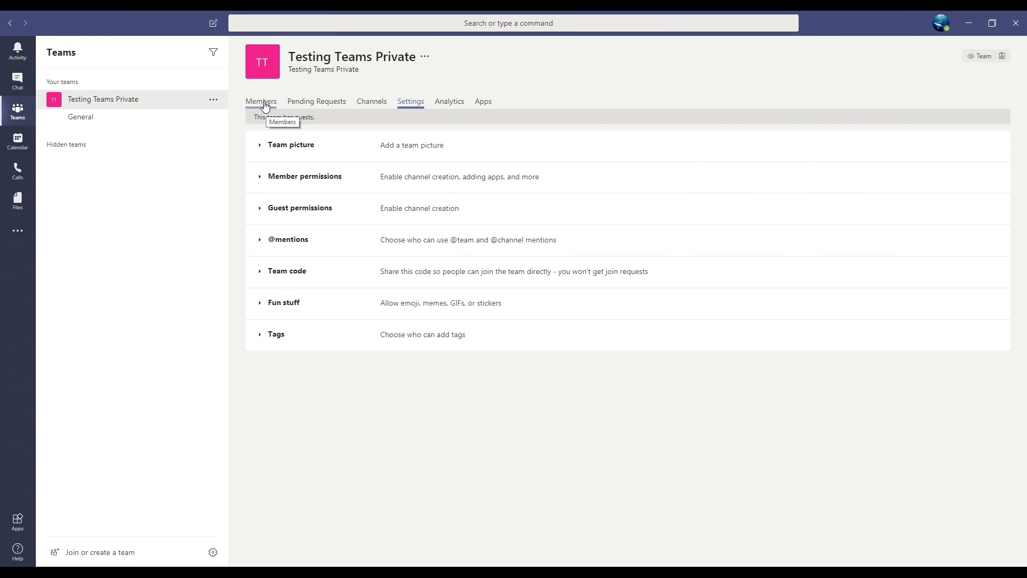
mouse_move(305, 104)
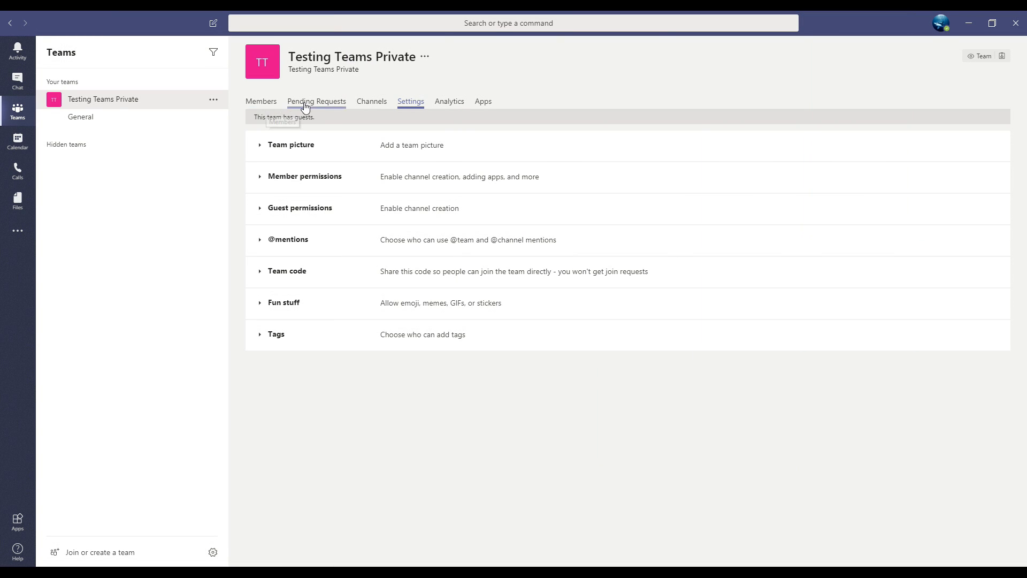
left_click(317, 101)
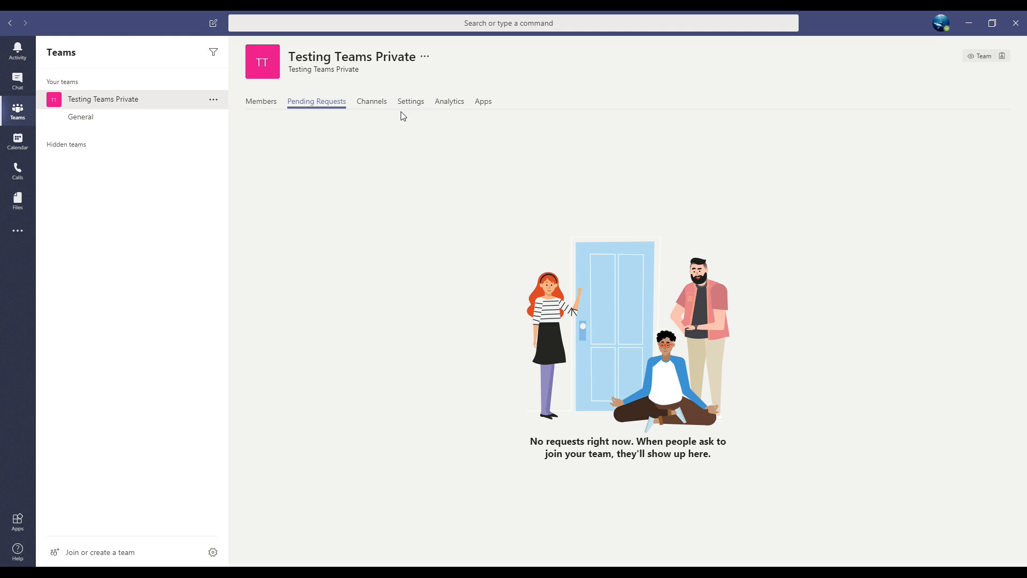
left_click(411, 101)
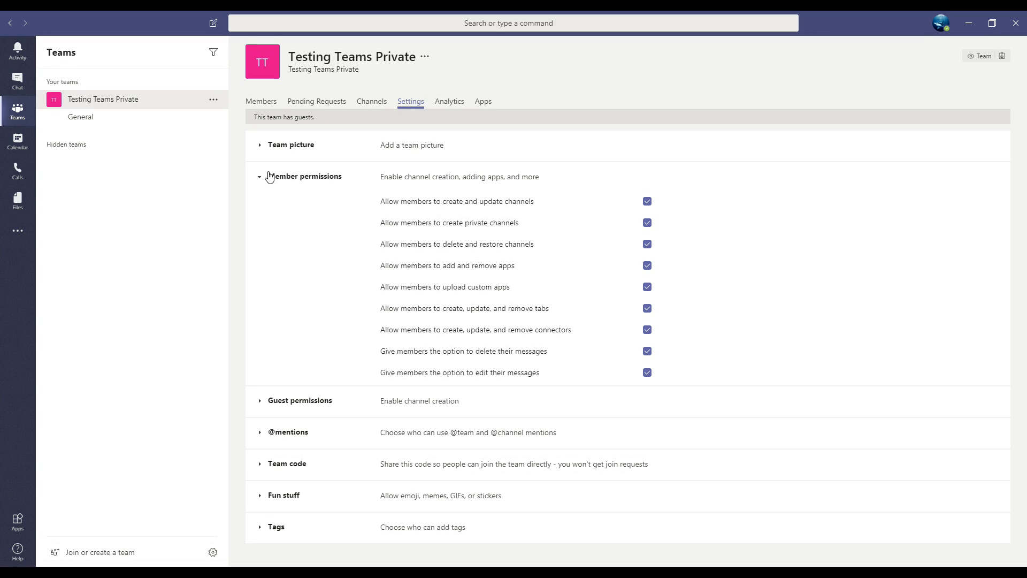
- Expand Member permissions to confirm every option is allowed
left_click(303, 176)
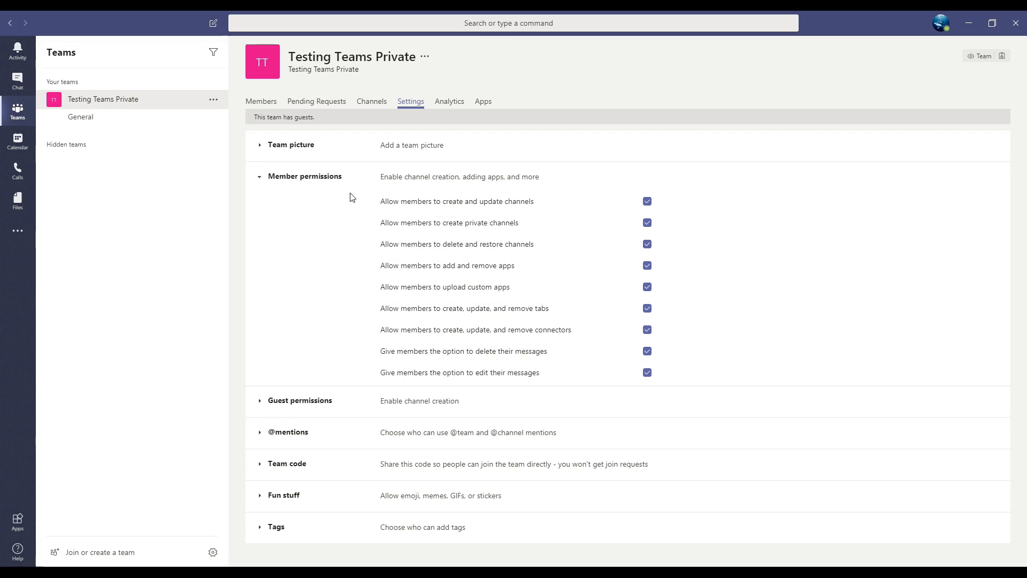
mouse_move(363, 194)
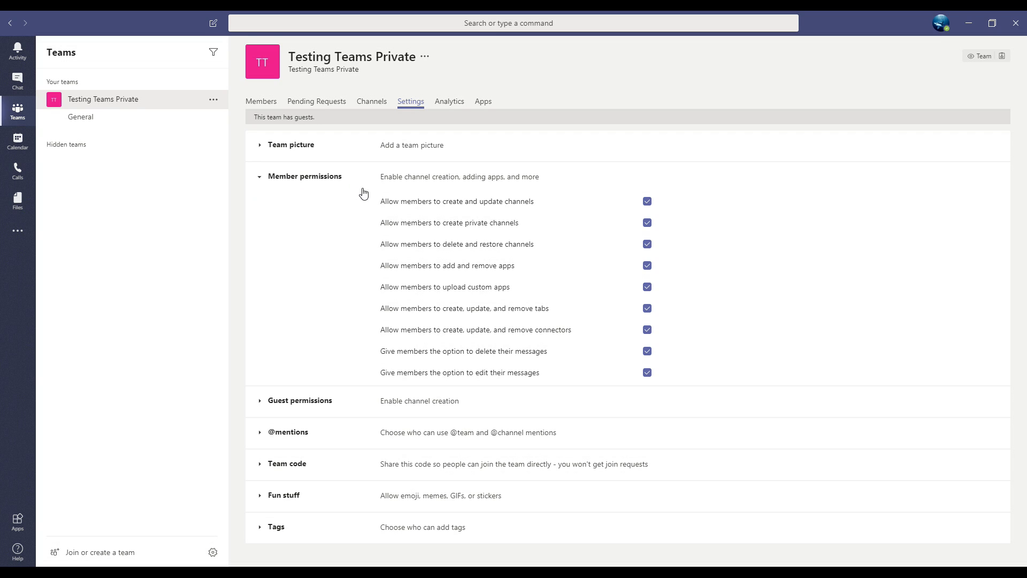
mouse_move(383, 197)
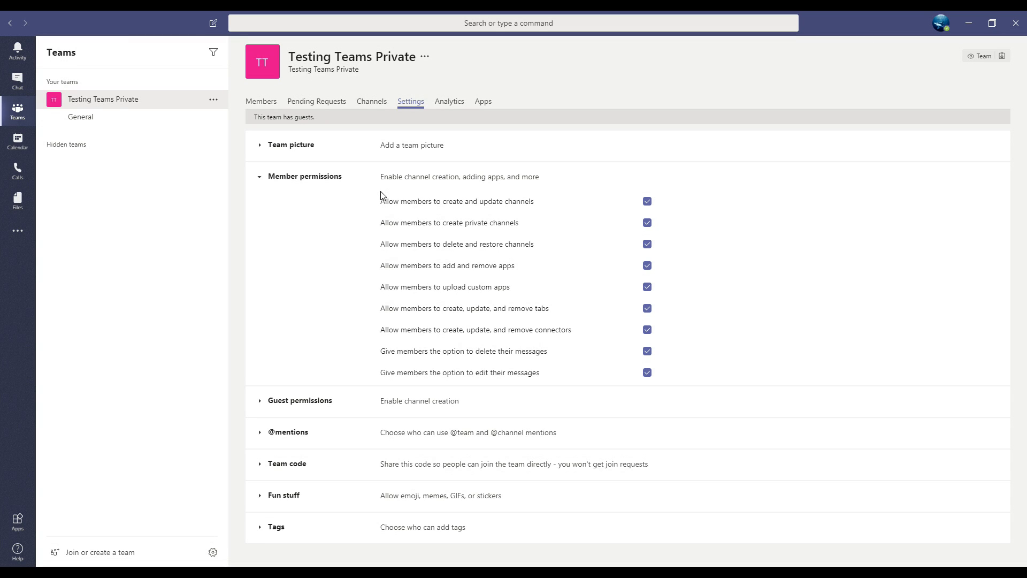
mouse_move(441, 211)
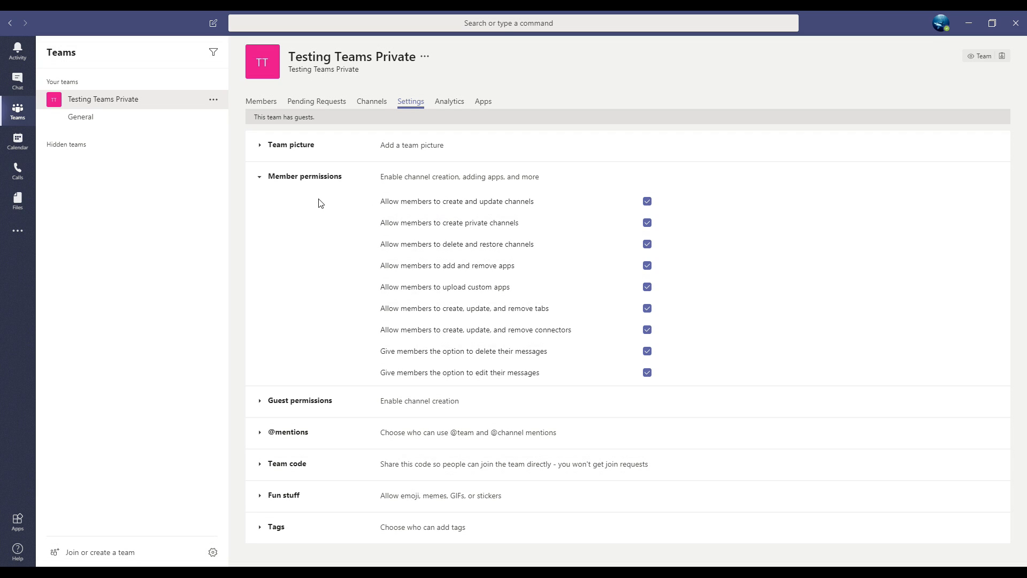
mouse_move(415, 276)
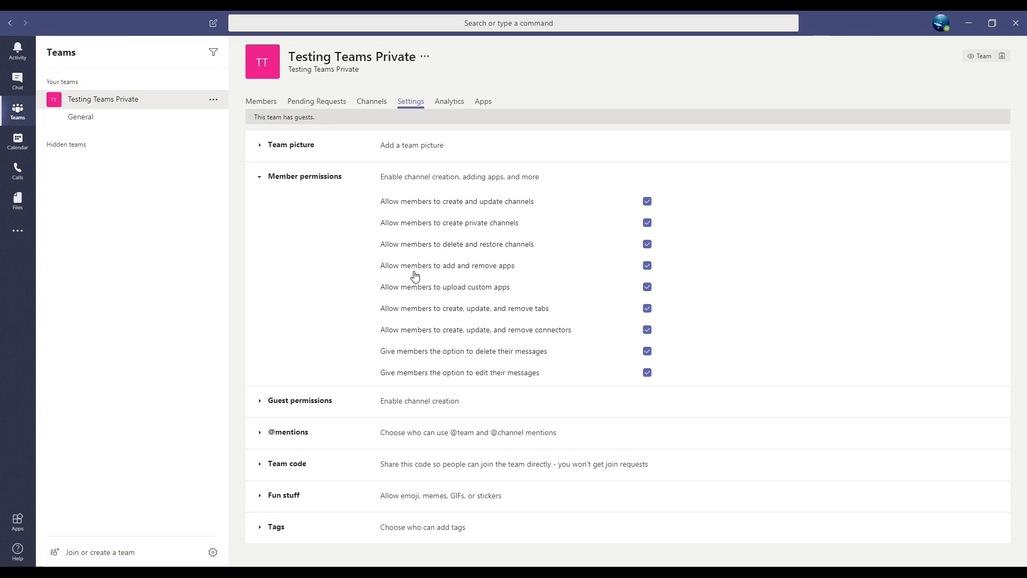
mouse_move(415, 275)
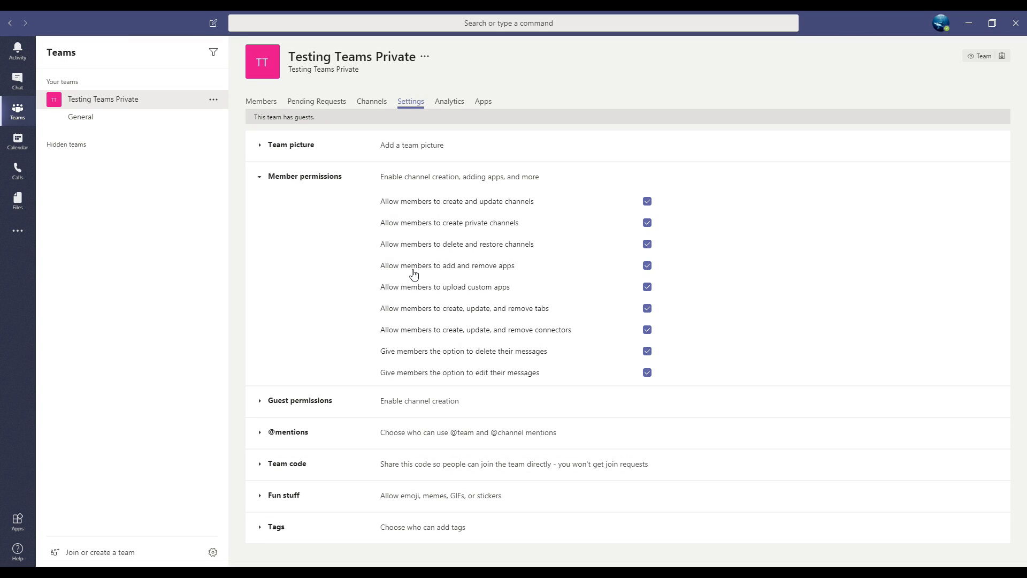
mouse_move(318, 237)
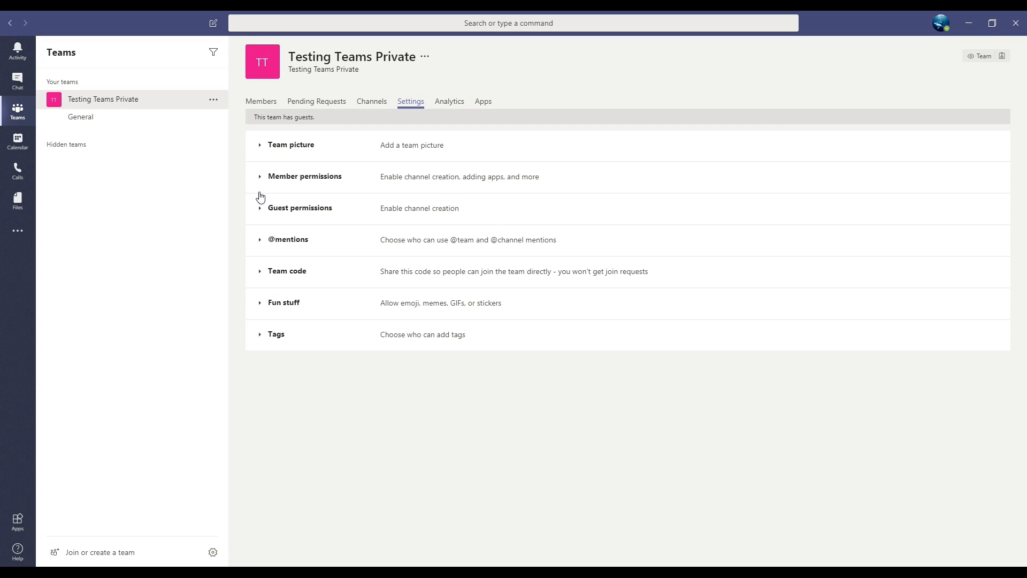
mouse_move(271, 195)
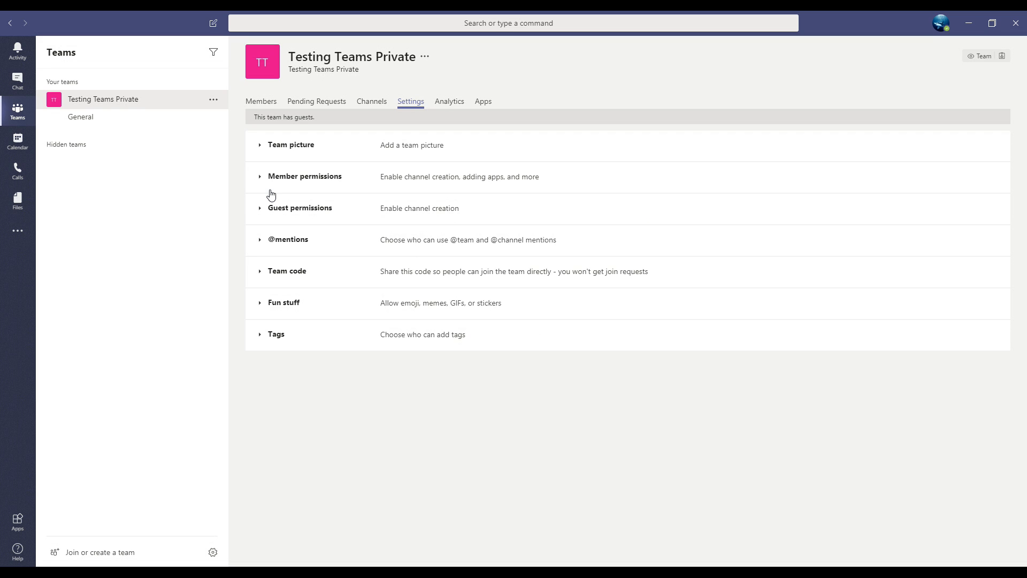
mouse_move(261, 186)
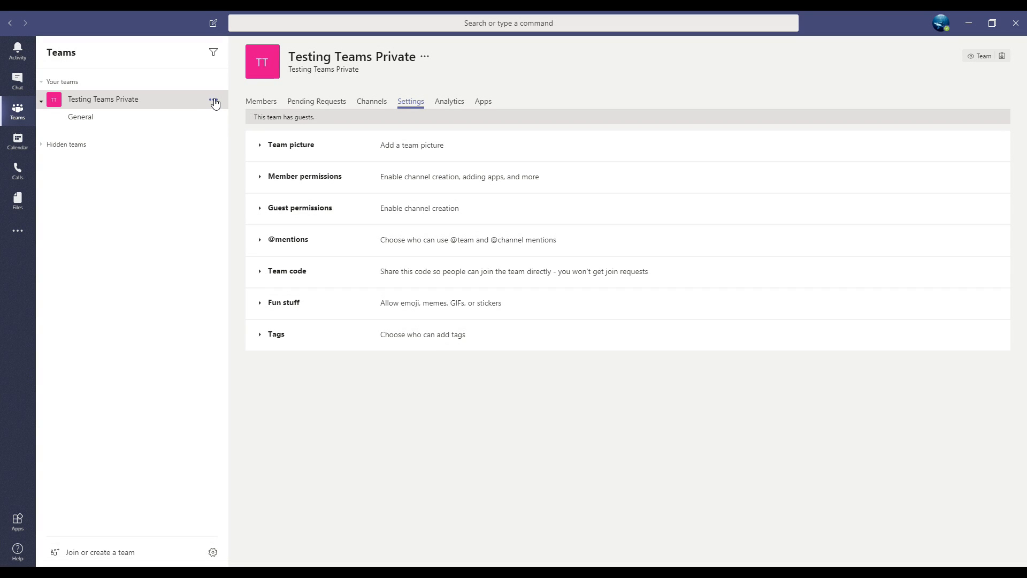
left_click(215, 103)
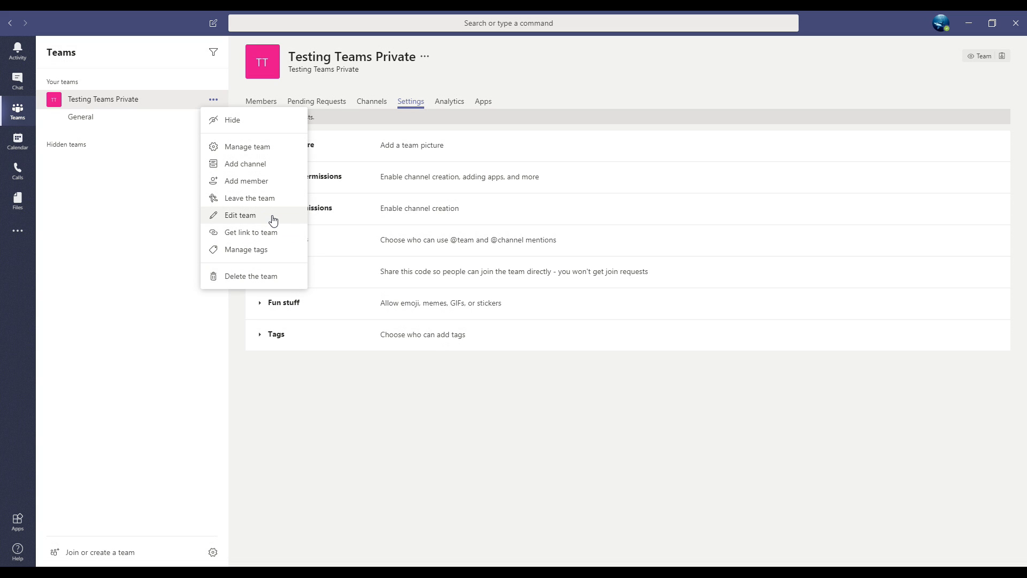
left_click(240, 215)
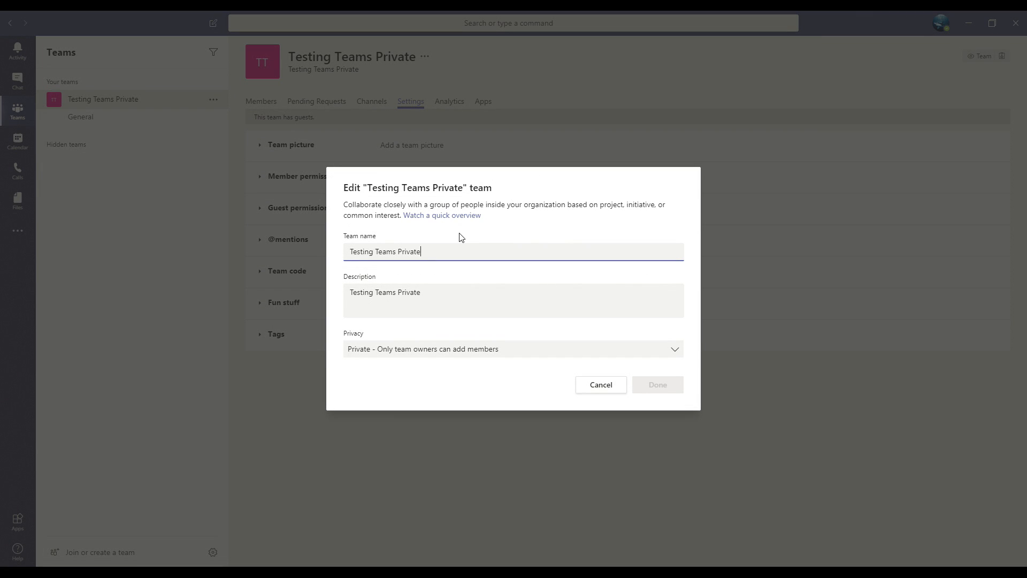
mouse_move(471, 230)
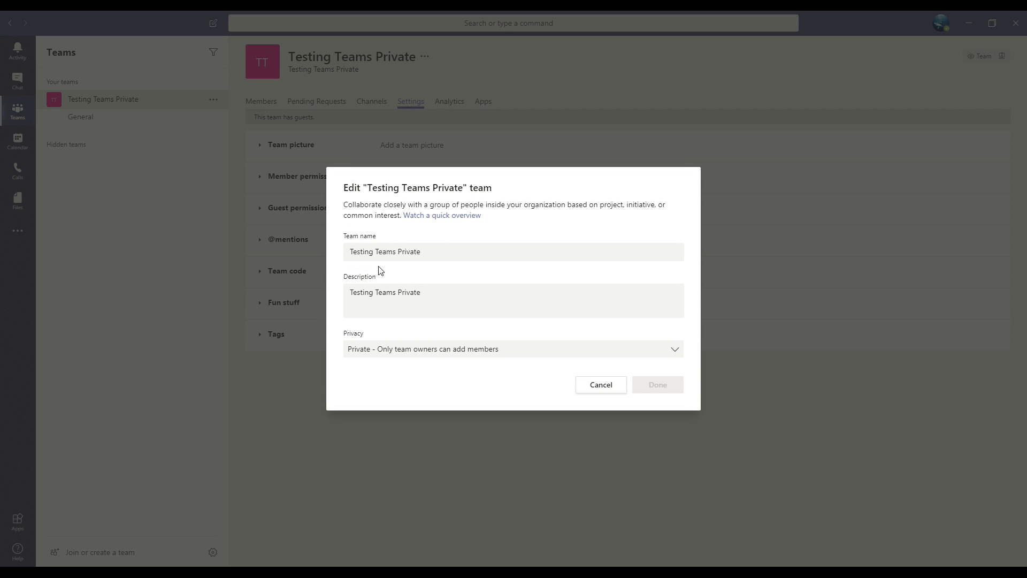
double_click(360, 276)
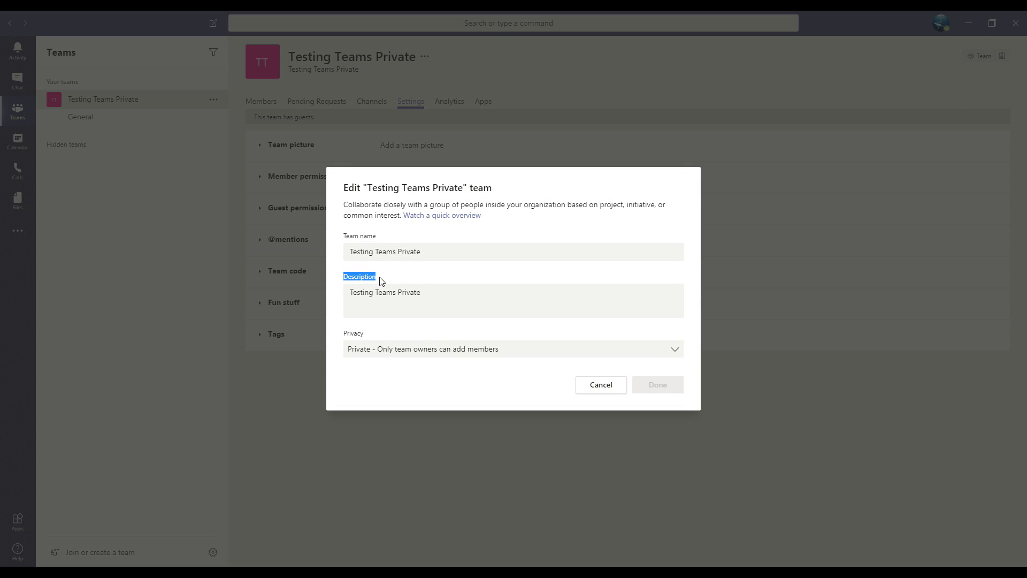
mouse_move(345, 338)
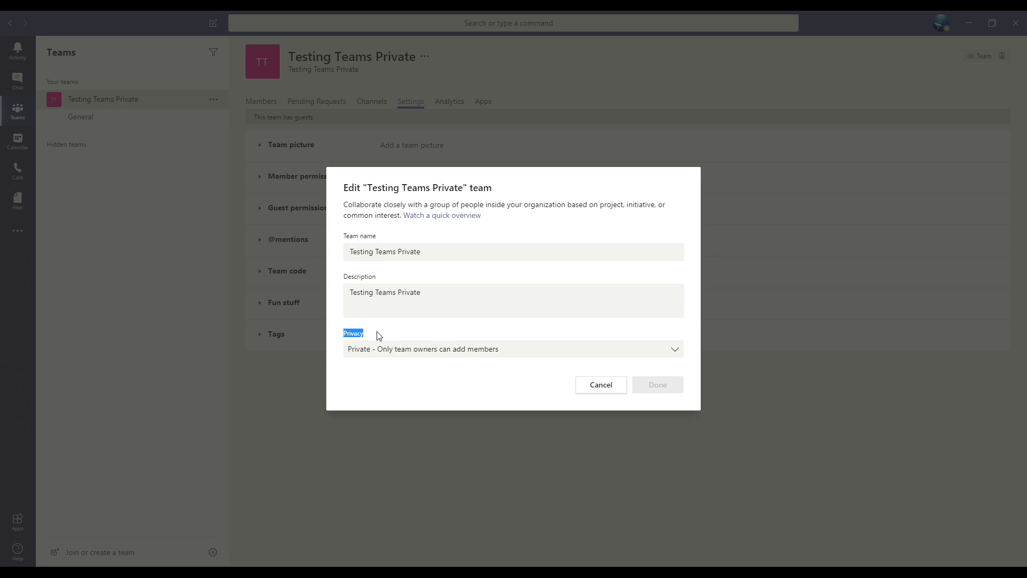
mouse_move(340, 337)
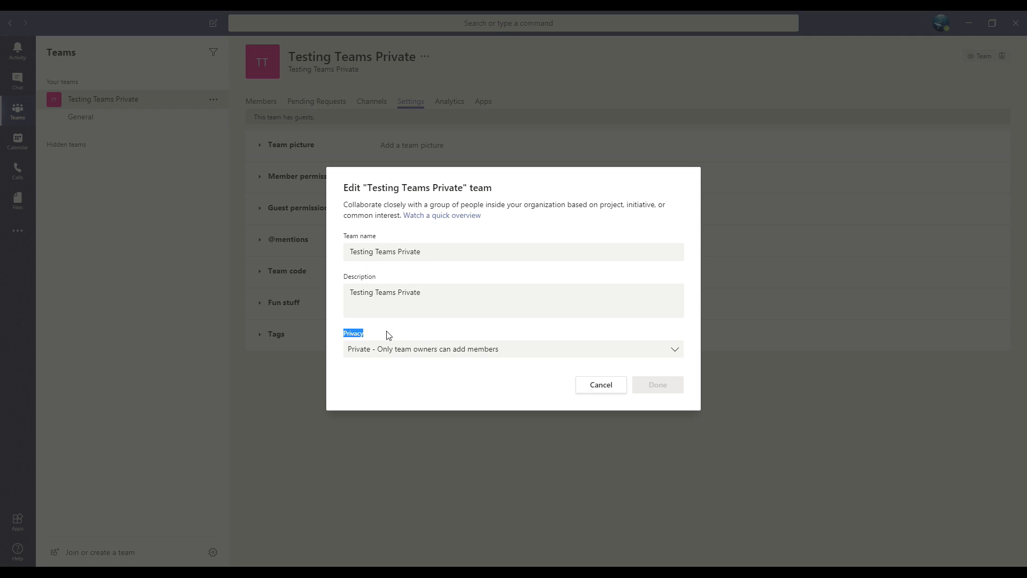
mouse_move(496, 370)
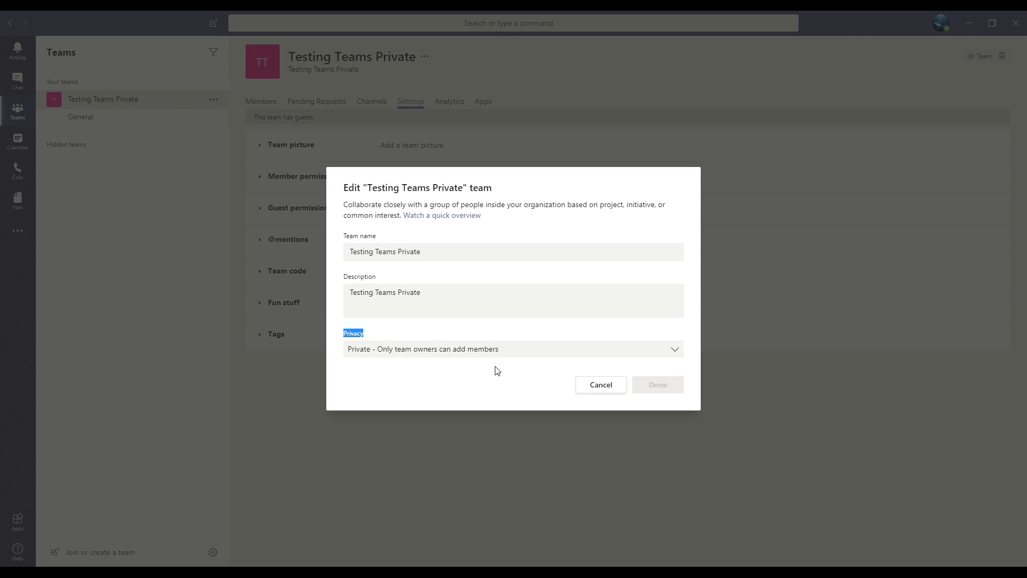
left_click(599, 385)
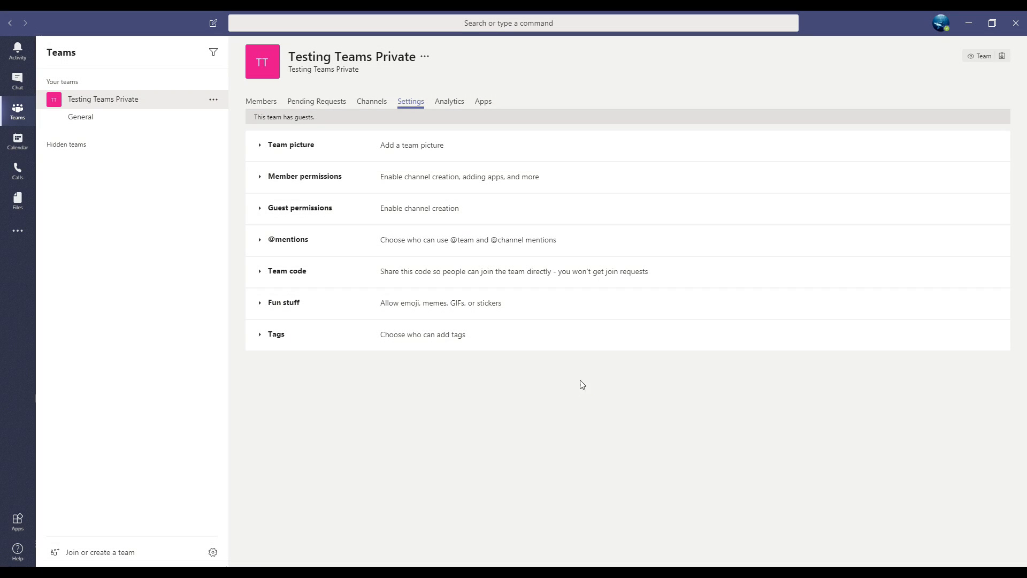
mouse_move(446, 377)
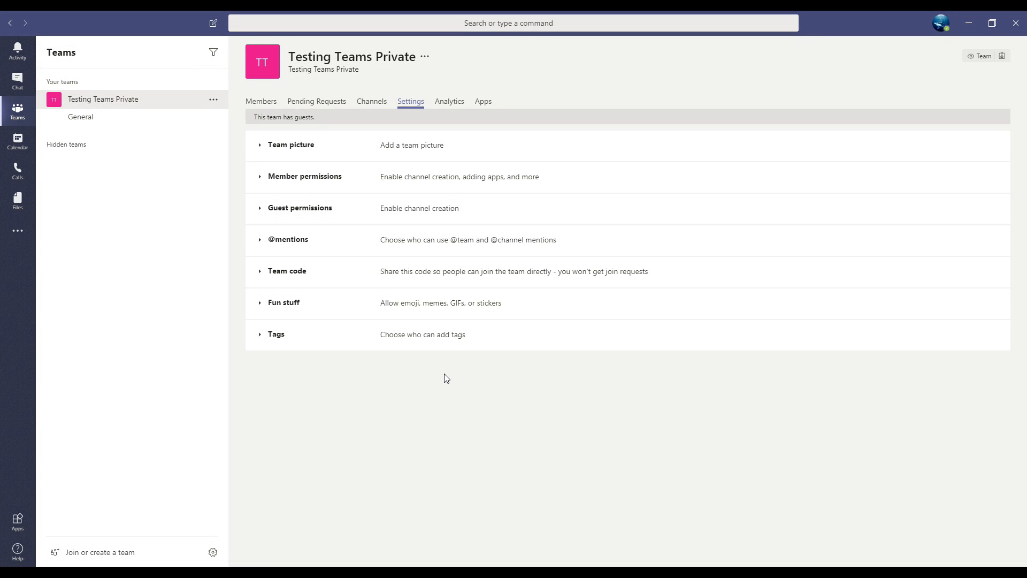